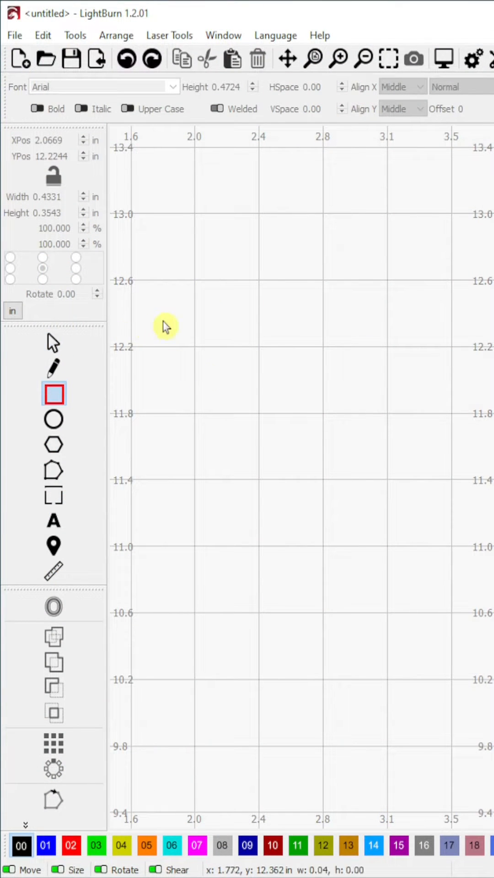
Step: Draw a square on the canvas and size it to 0.2500 in wide by 0.2500 in tall
left_click_drag(165, 327, 235, 394)
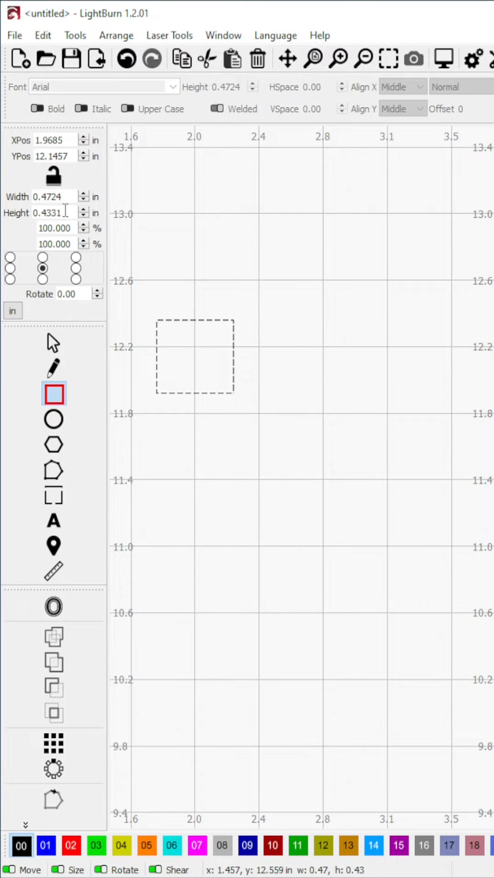
type("0.2500")
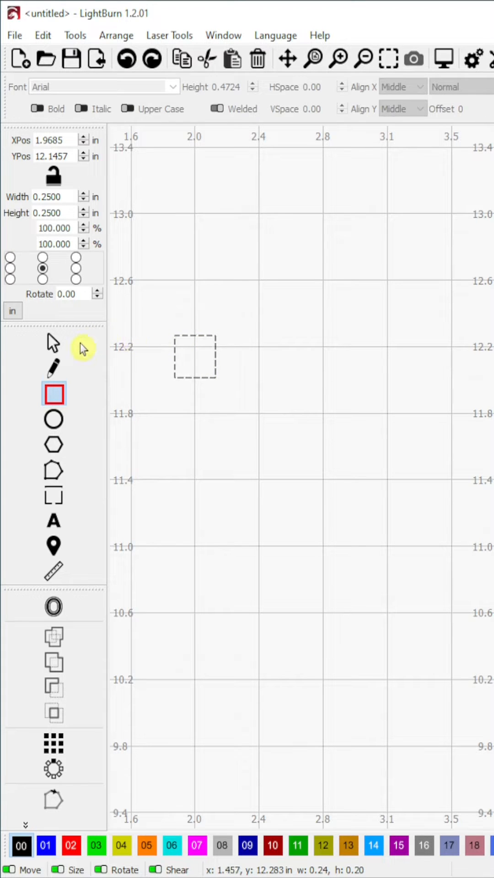
Step: Move the square slightly down-right and set its black layer C00 to speed 1000, power 100
left_click(53, 342)
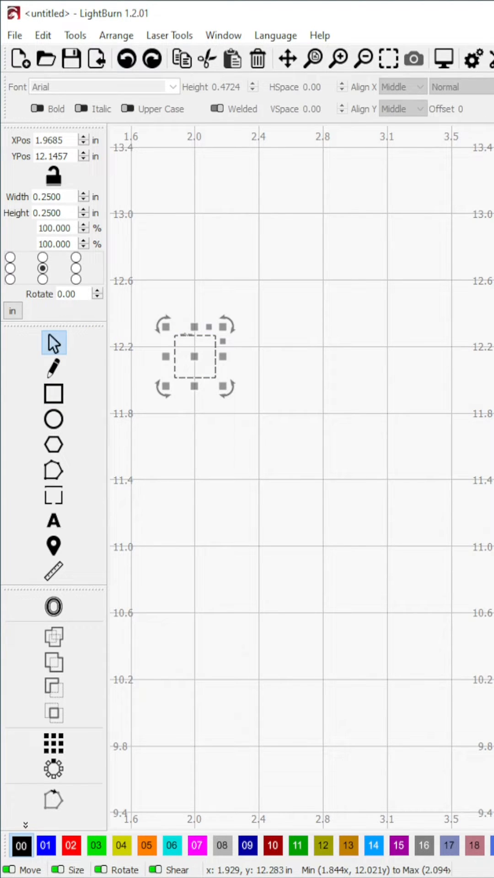
left_click_drag(193, 362, 223, 420)
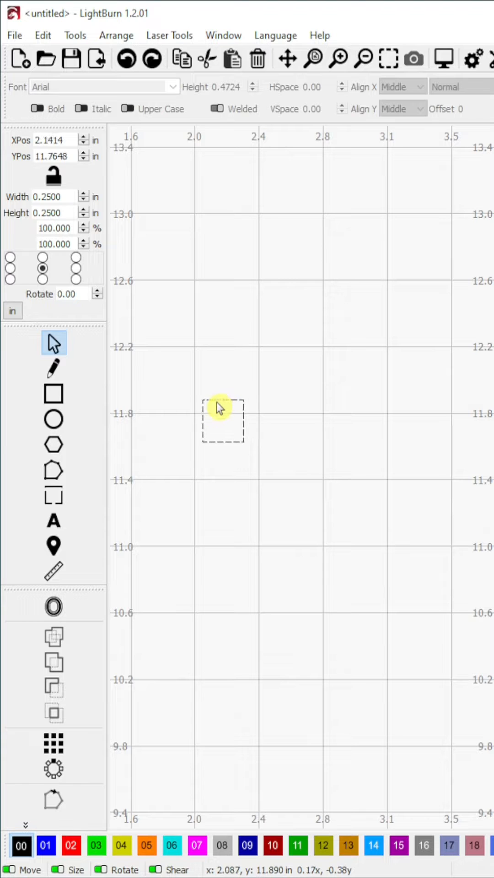
left_click(222, 421)
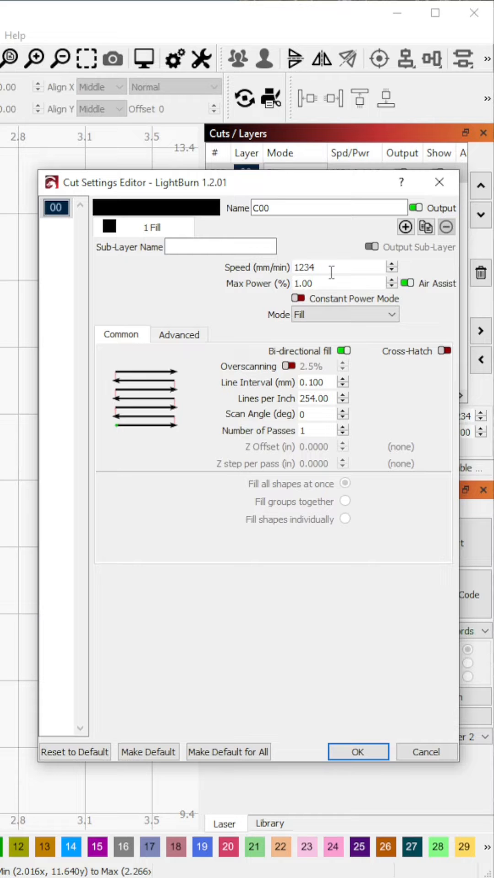
type("1000")
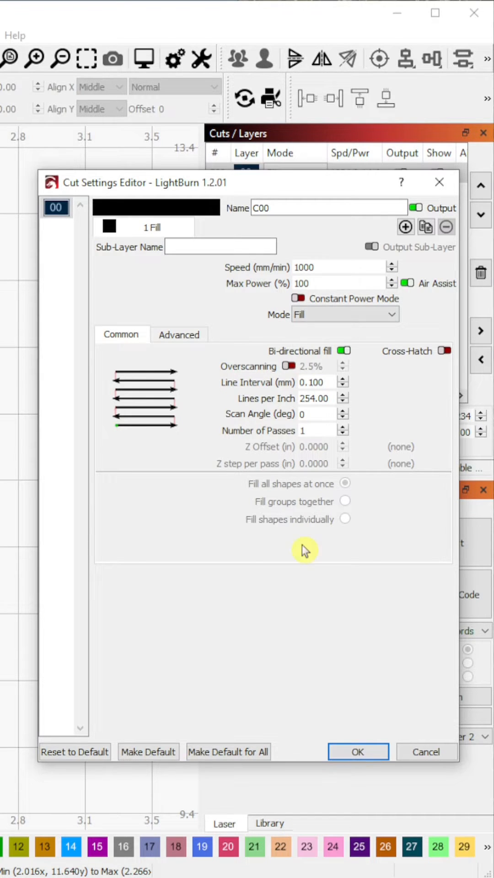
left_click(357, 752)
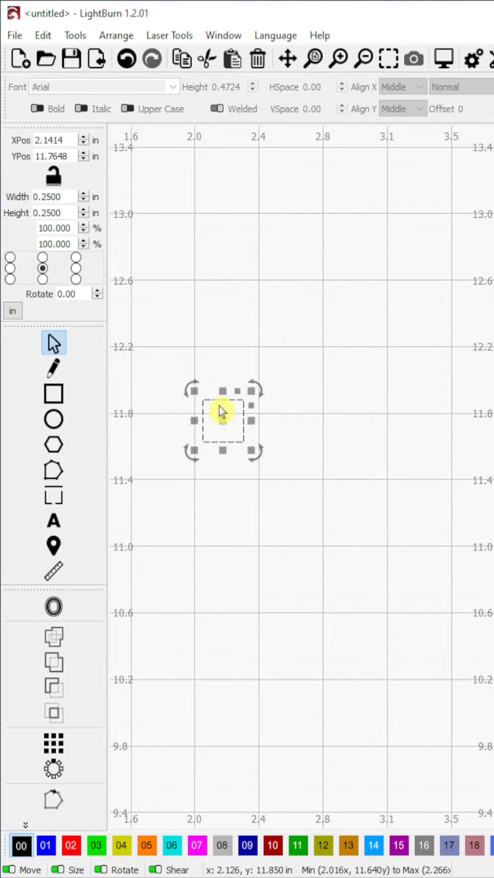
Step: Create a grid array of 1 column by 5 rows at 0.12 spacing from the square
left_click(53, 743)
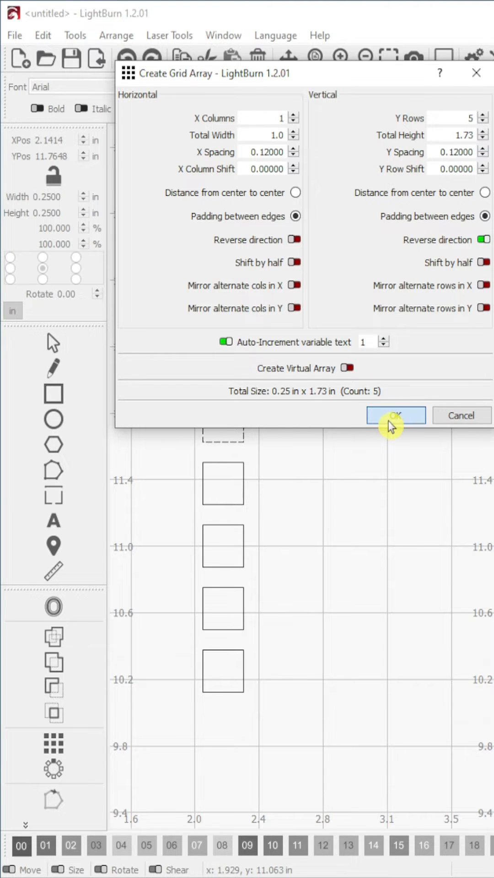
left_click(395, 415)
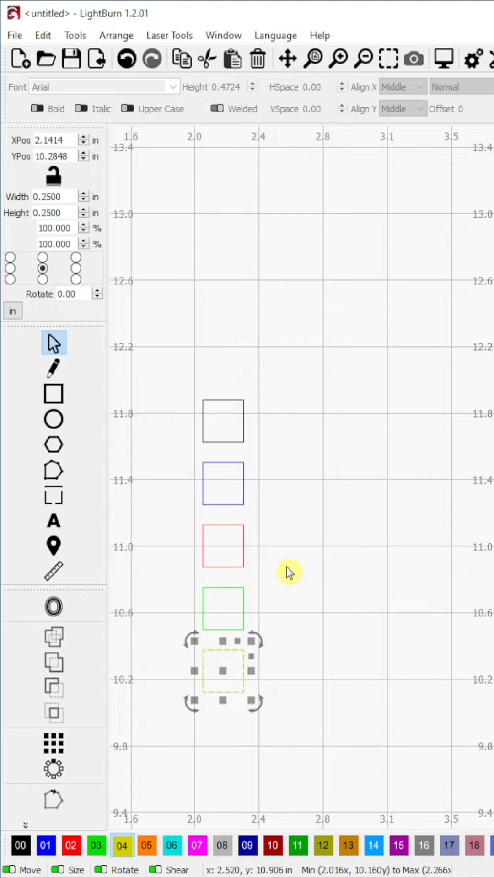
Step: Set the blue, red and green layers to speeds 2000, 3000 and 4000 at 100 power
left_click_drag(290, 572, 351, 553)
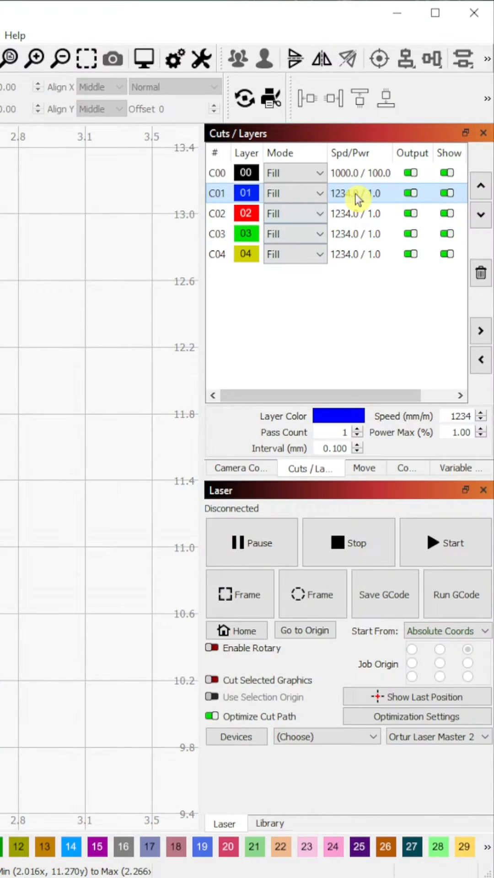
double_click(359, 193)
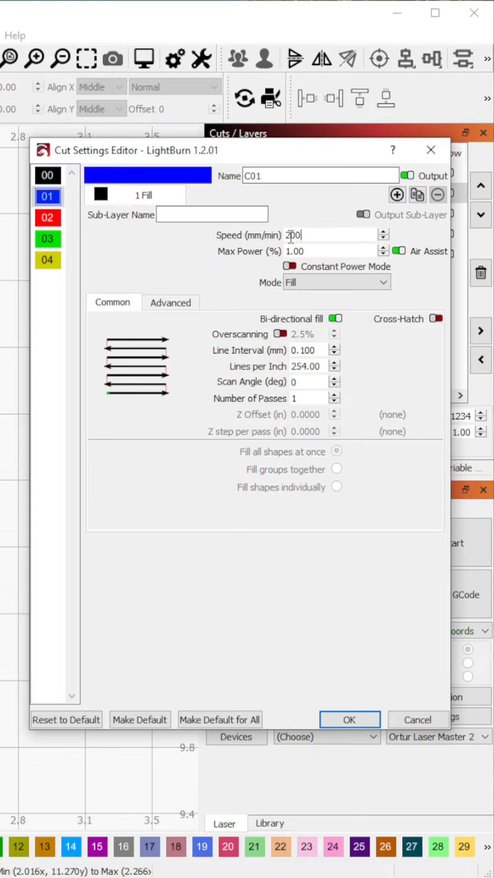
left_click(349, 720)
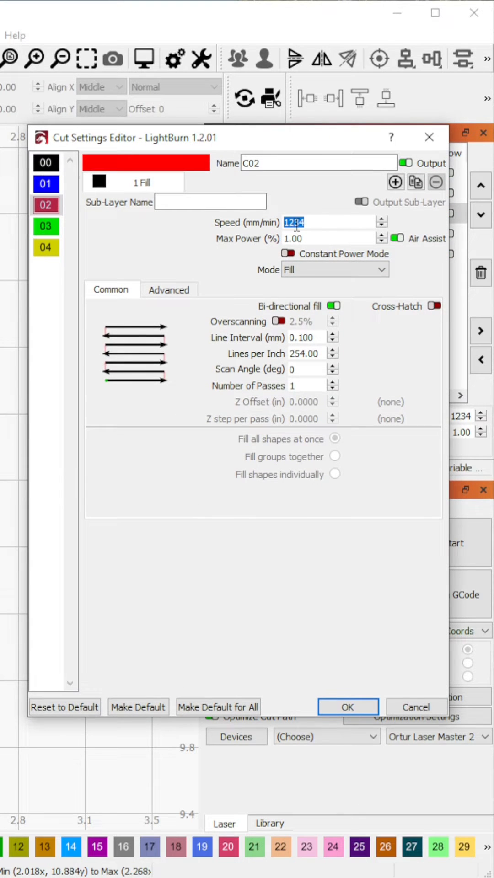
type("3000")
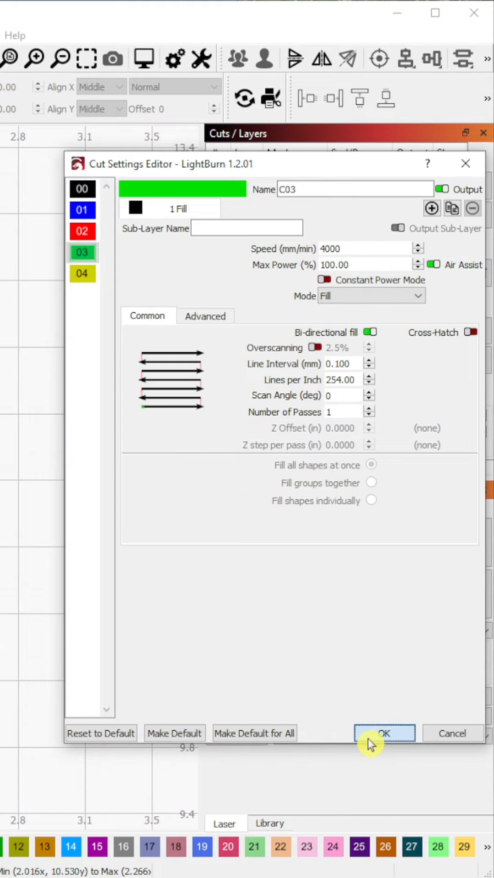
left_click(383, 733)
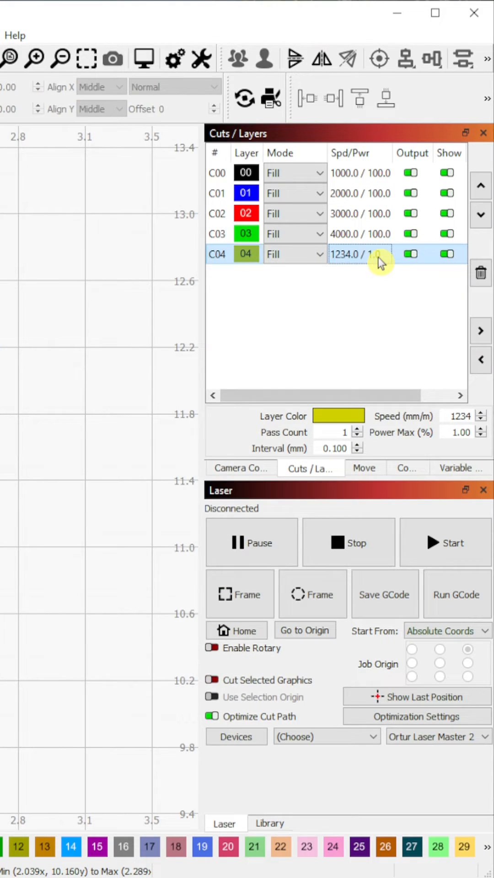
Step: Set the yellow layer to speed 5000 at 100 power, then select the whole column of squares
double_click(360, 254)
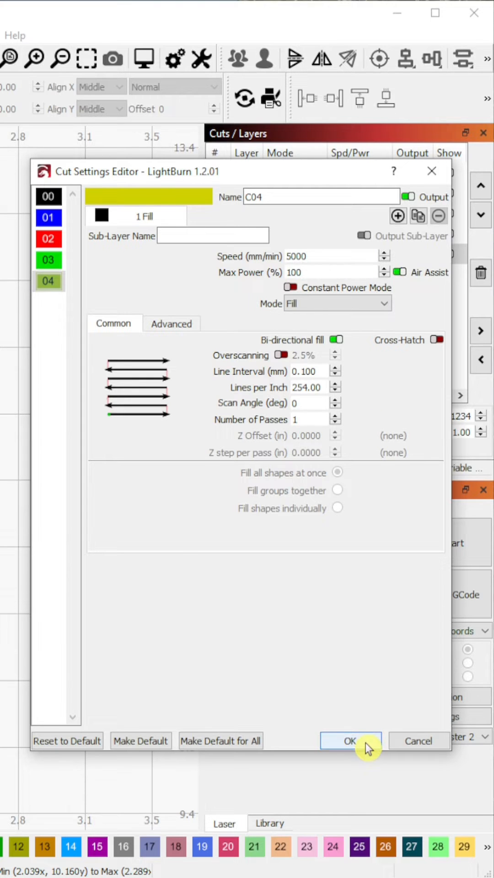
left_click(349, 741)
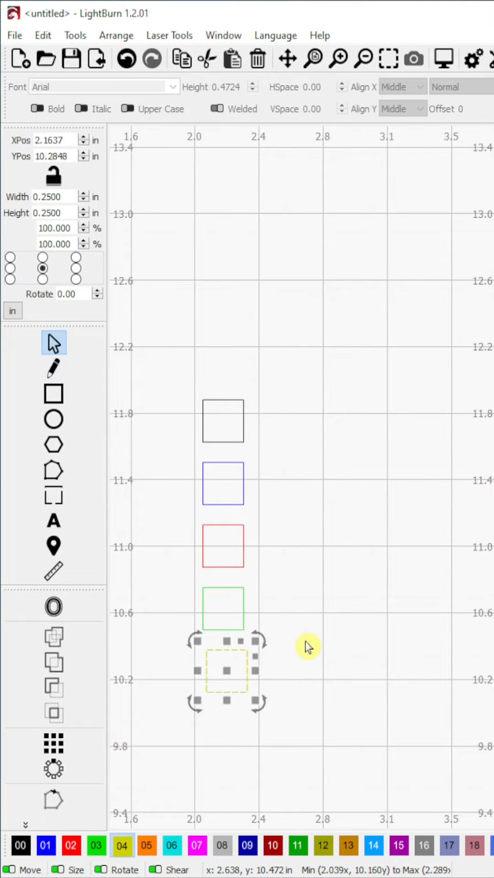
left_click_drag(308, 648, 282, 712)
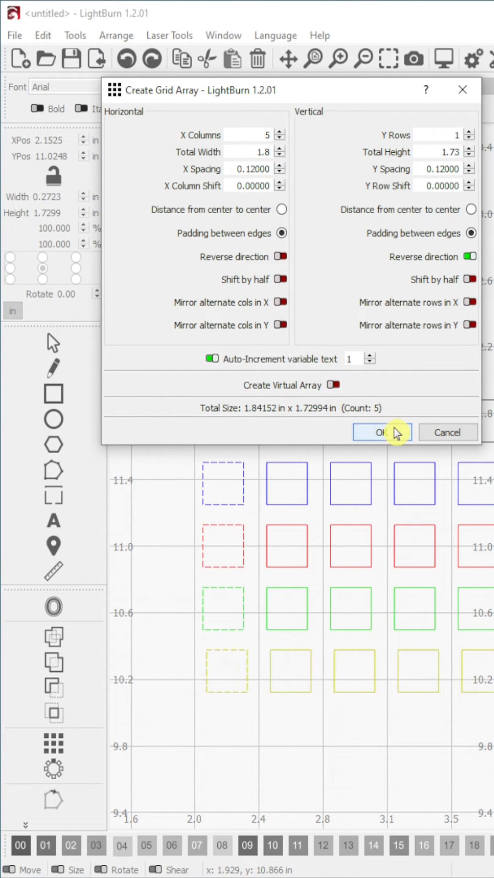
Step: Create a grid array of 5 columns by 1 row to form the 5×5 grid of squares
left_click(381, 431)
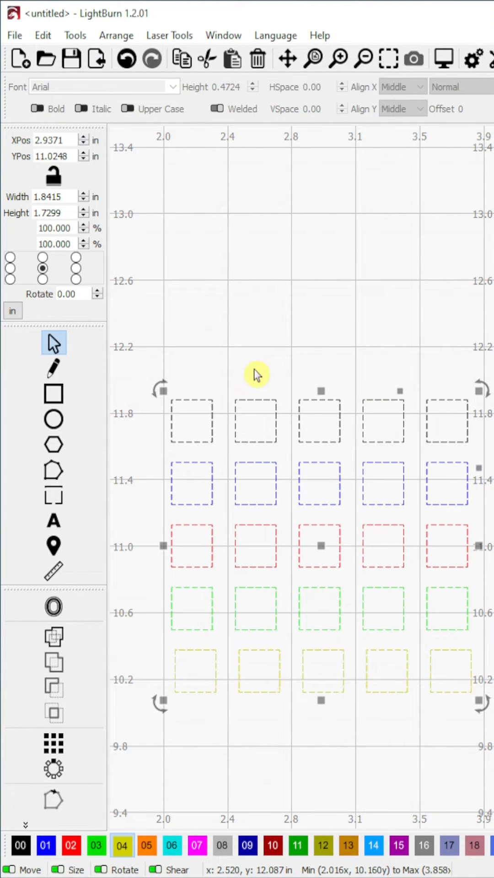
left_click_drag(256, 374, 233, 730)
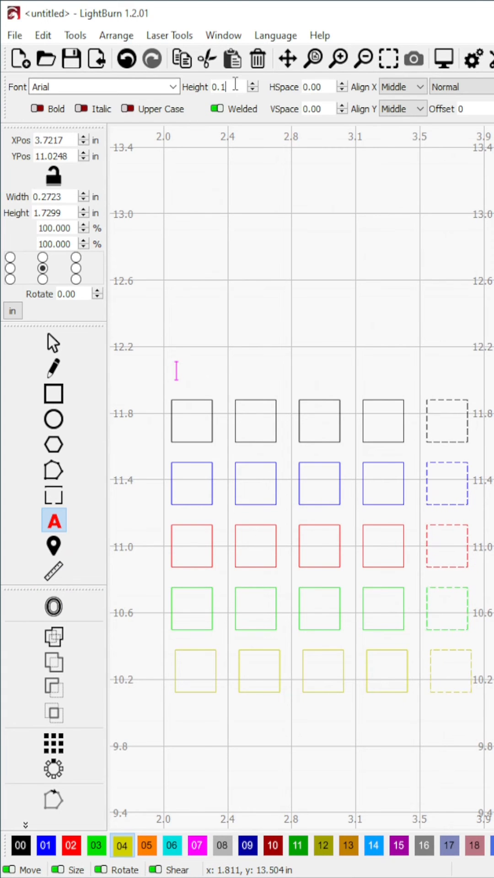
Step: Add 0.12-high text labels: powers 90, 70, 50, 30, 10 above columns and speeds 1000–5000 beside rows
type("0.1200")
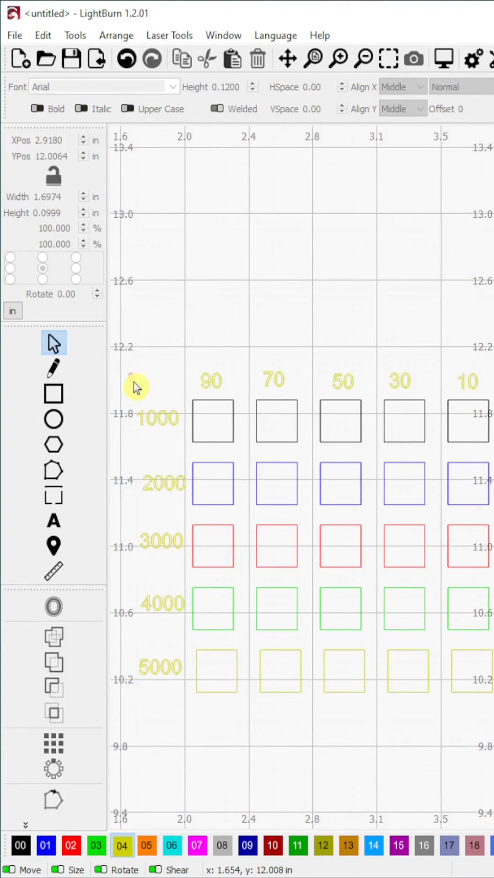
Step: Move all labels to orange layer C05 and set it to speed 1000, power 100
left_click(147, 845)
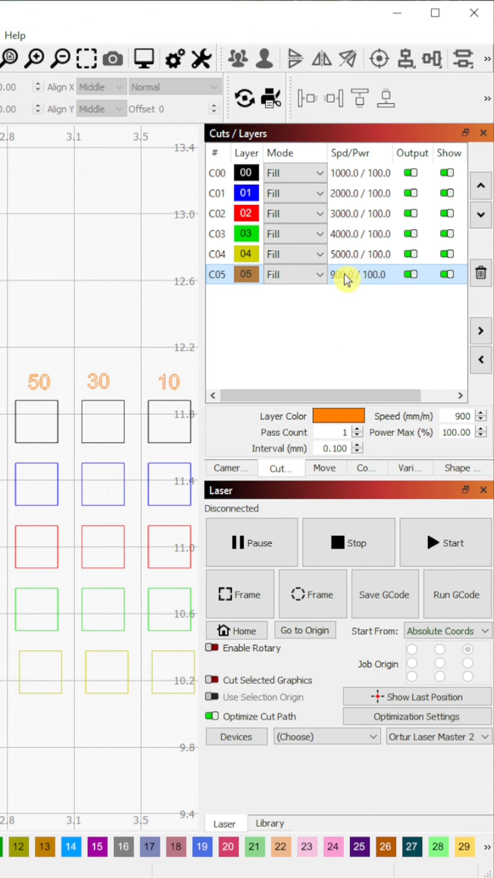
double_click(348, 274)
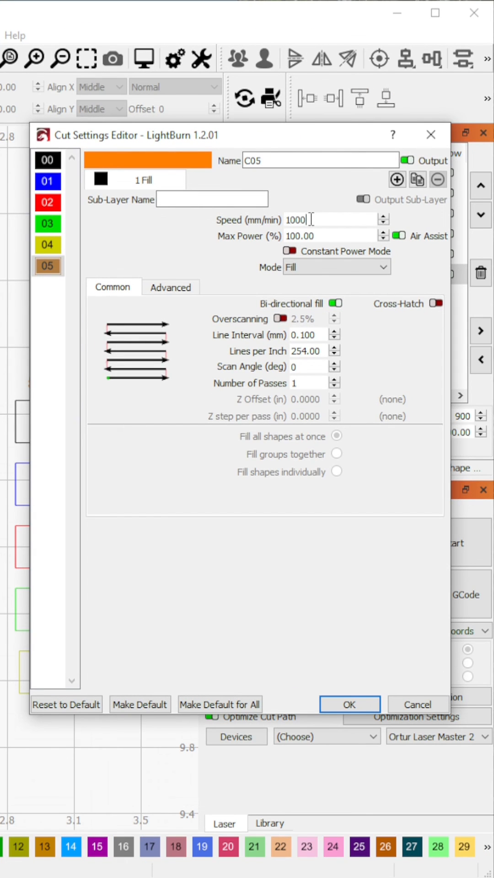
left_click(348, 704)
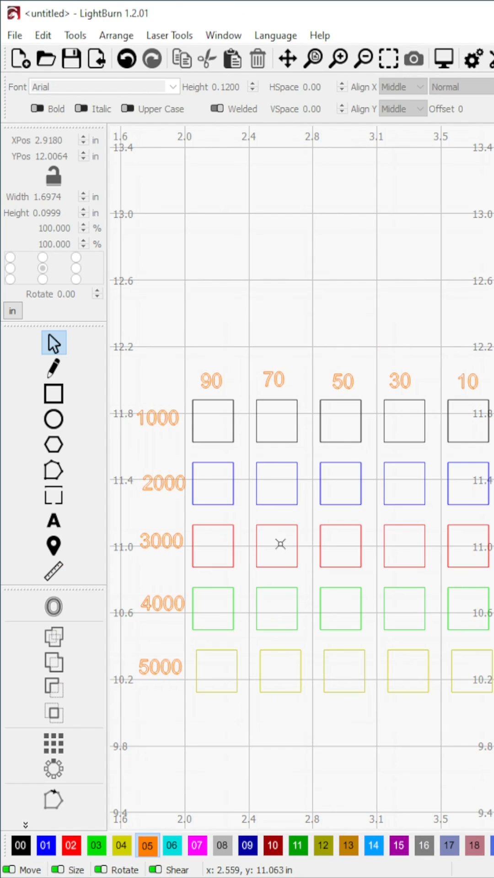
mouse_move(267, 723)
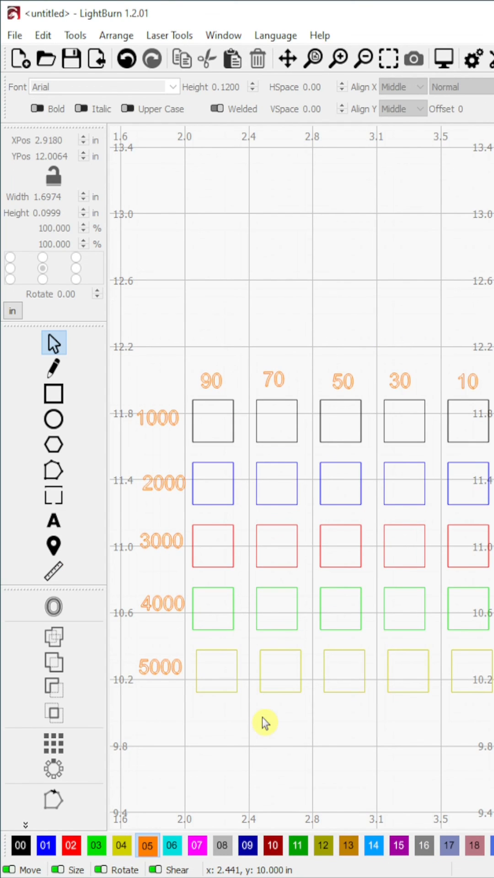